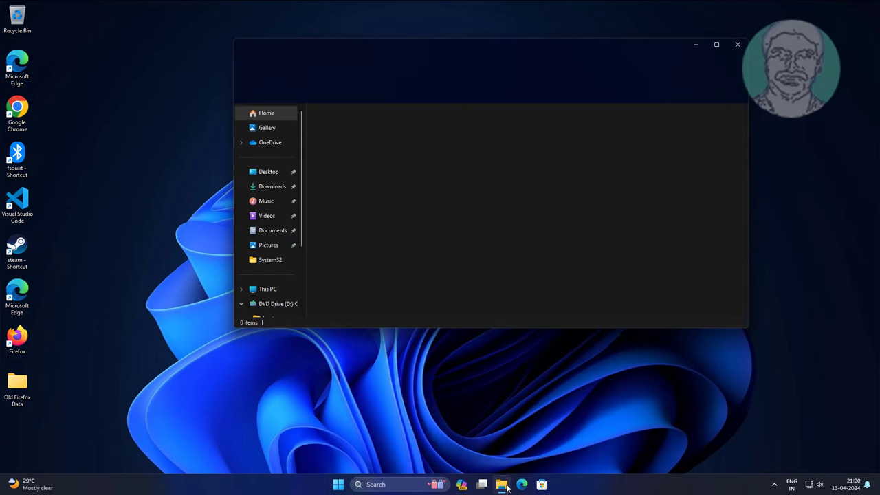
Step: View This PC, which lists only Local Disk (C:) and DVD Drive (D:), then close File Explorer
click(268, 289)
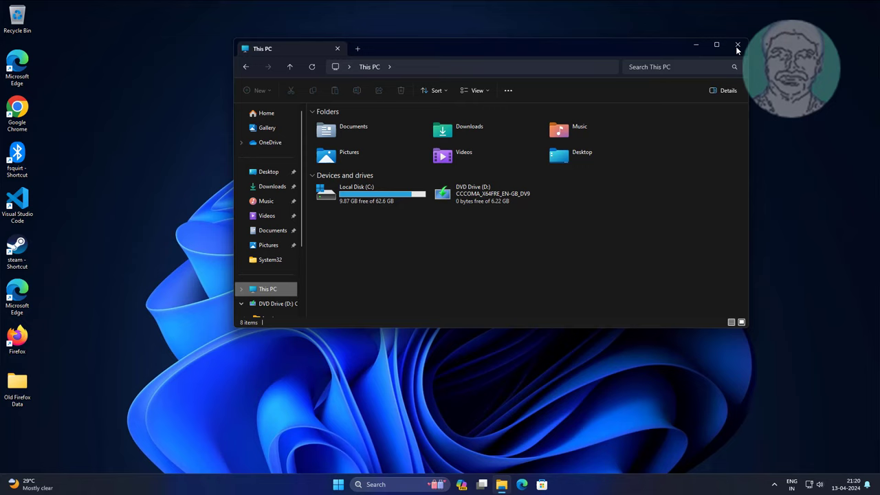
click(738, 45)
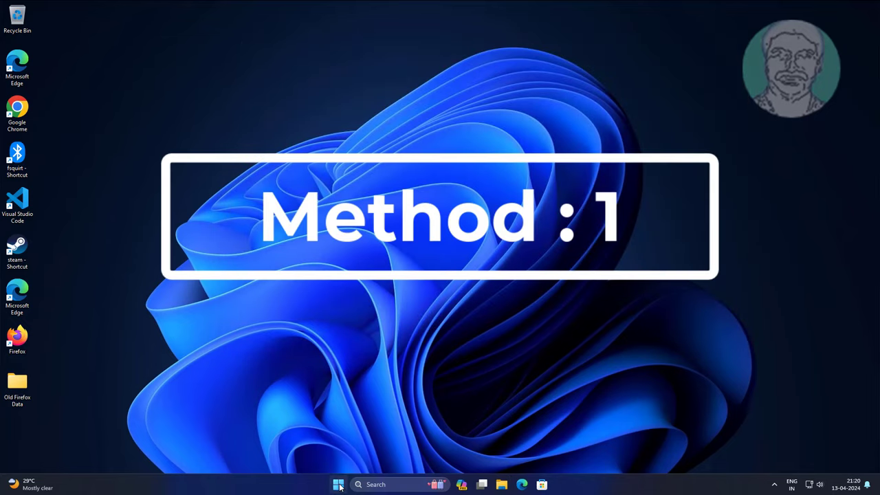
Step: Launch Disk Management from the Start context menu and cancel the Initialise Disk prompt for Disk 1
right_click(338, 484)
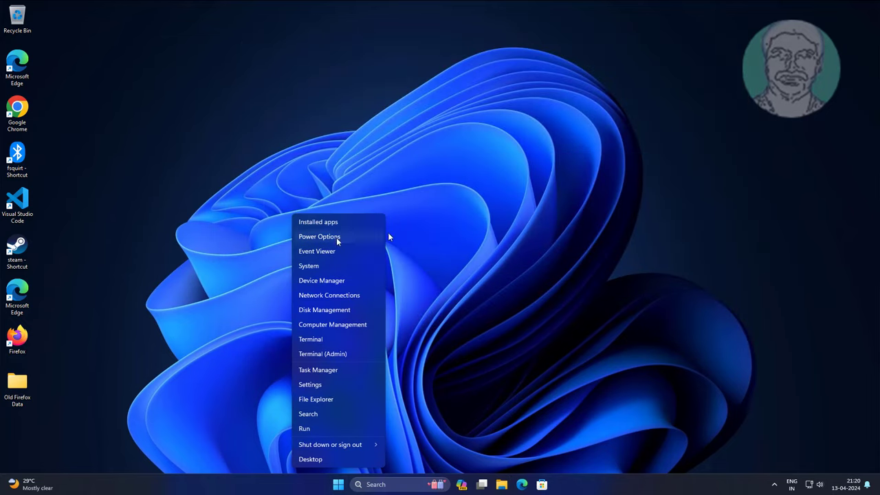
click(340, 316)
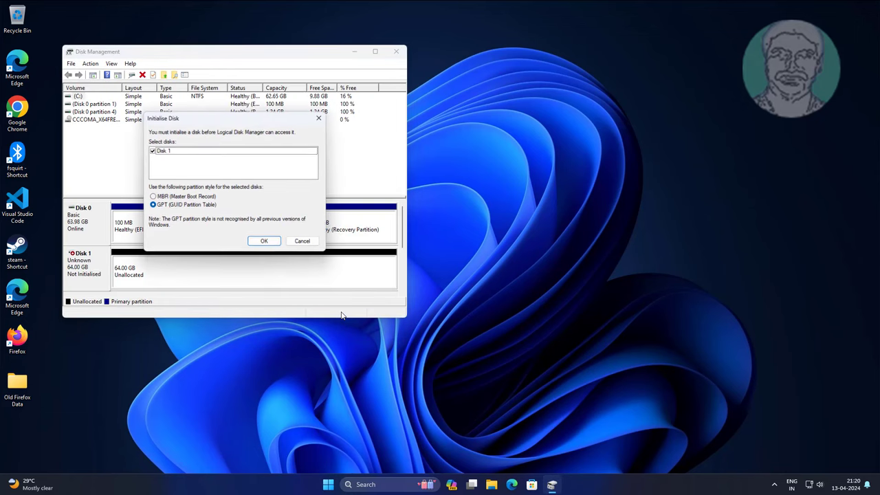
mouse_move(69, 270)
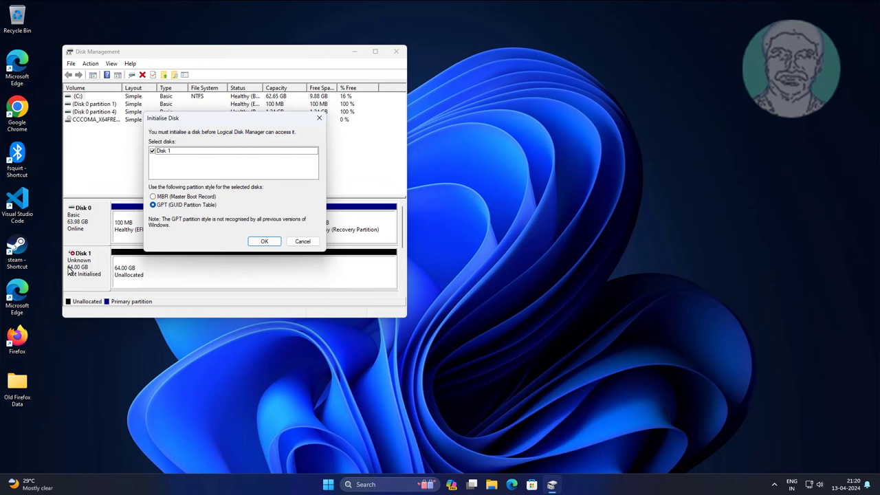
mouse_move(171, 196)
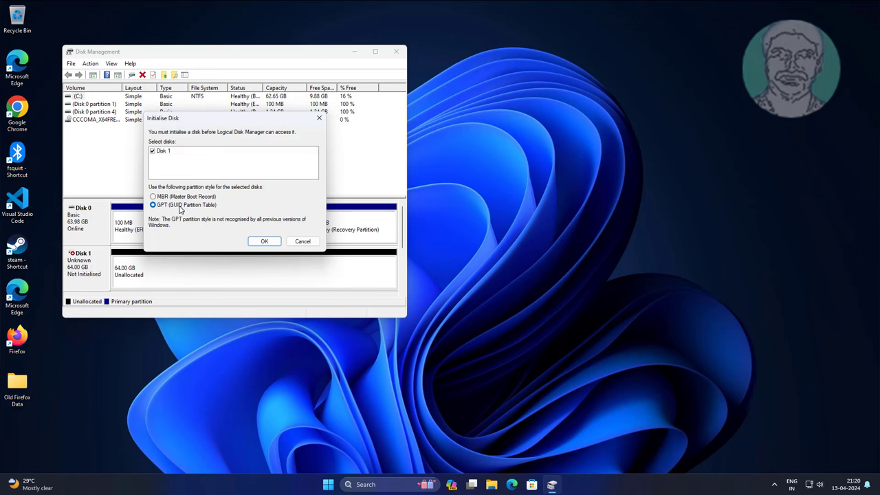
mouse_move(194, 210)
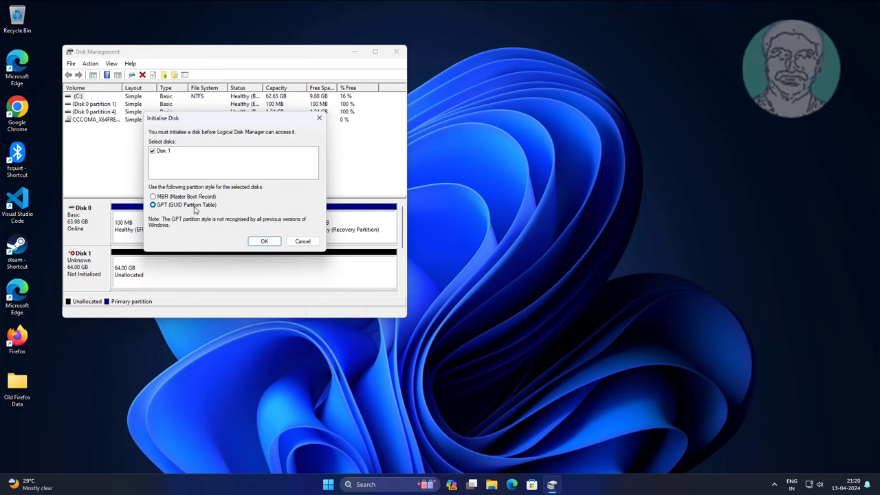
mouse_move(303, 247)
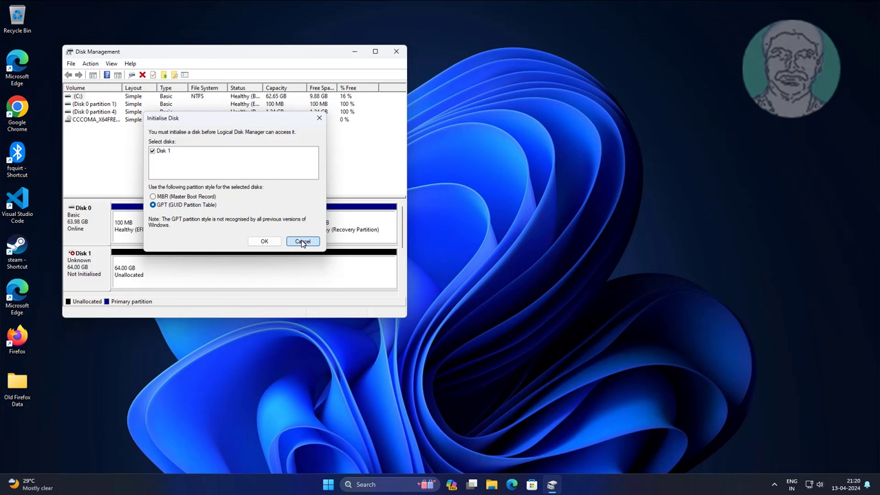
click(303, 242)
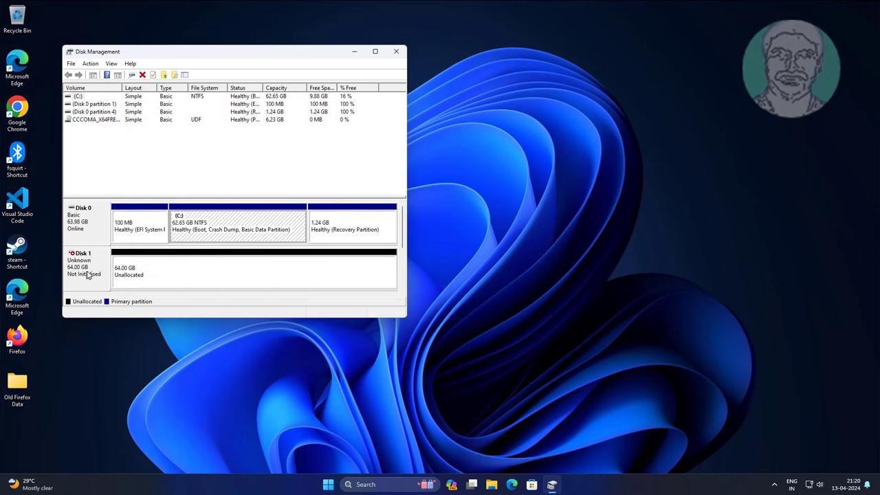
Step: Initialise Disk 1 as GPT, leaving 63.98 GB of unallocated space
right_click(82, 267)
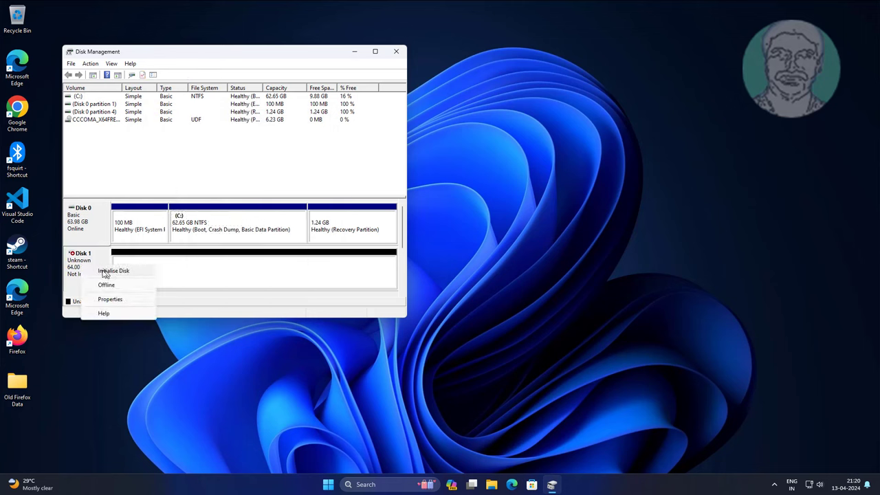
click(114, 270)
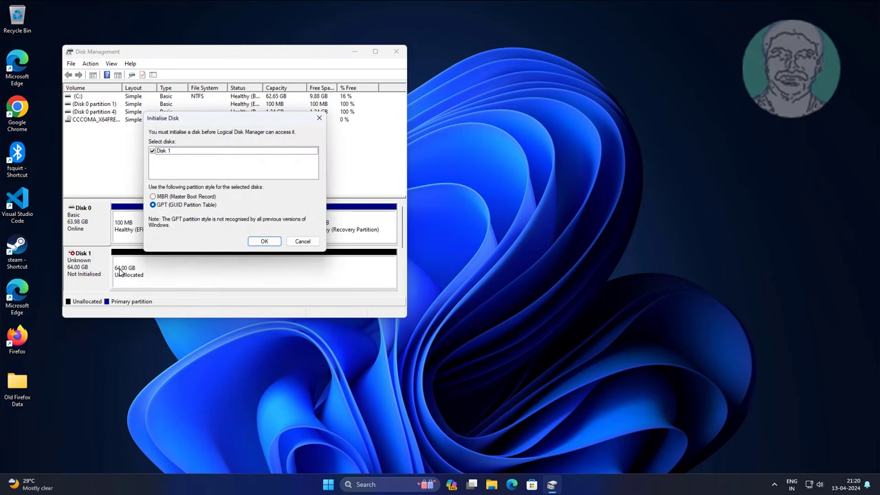
mouse_move(216, 236)
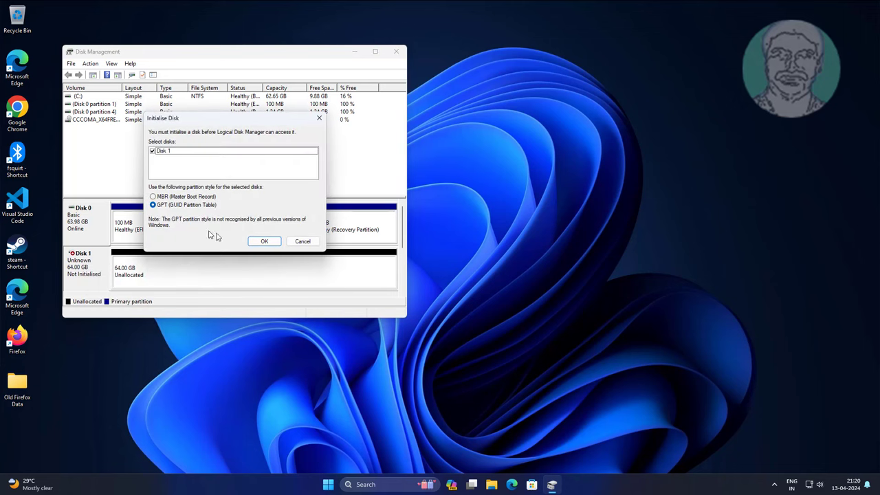
click(264, 242)
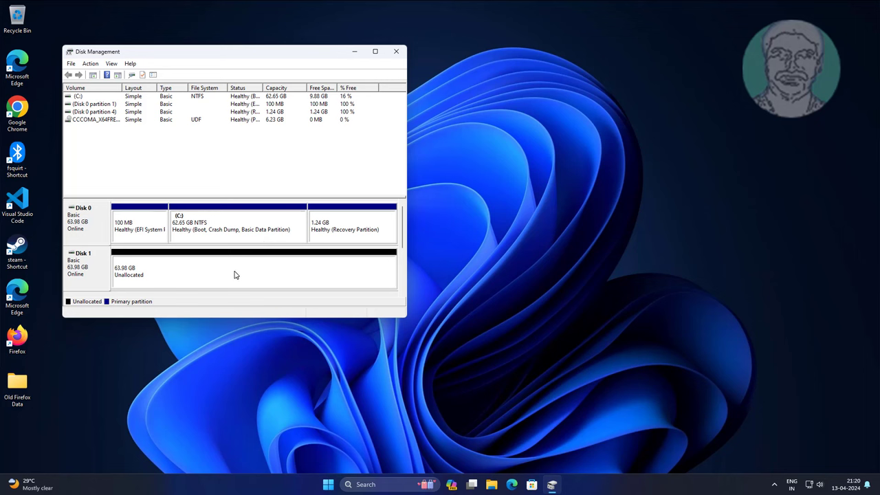
click(241, 268)
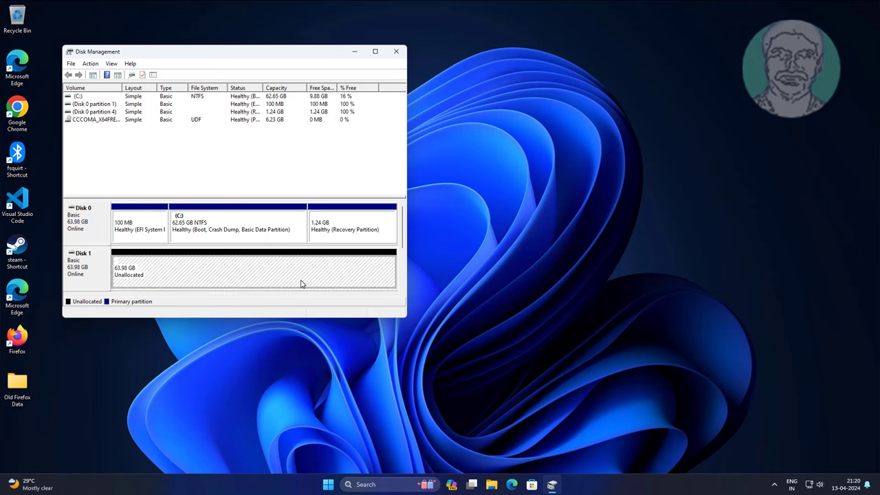
Step: Create a 63.98 GB NTFS simple volume on Disk 1 with letter E:, then close Disk Management
right_click(252, 272)
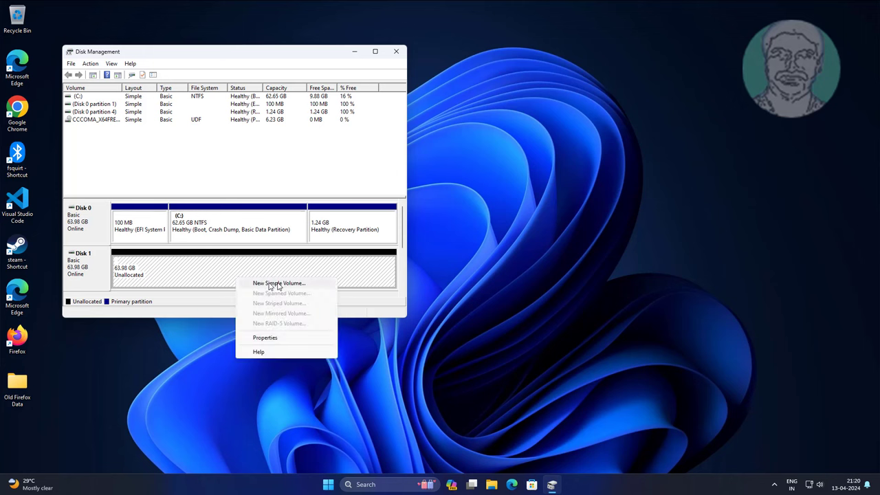
click(278, 282)
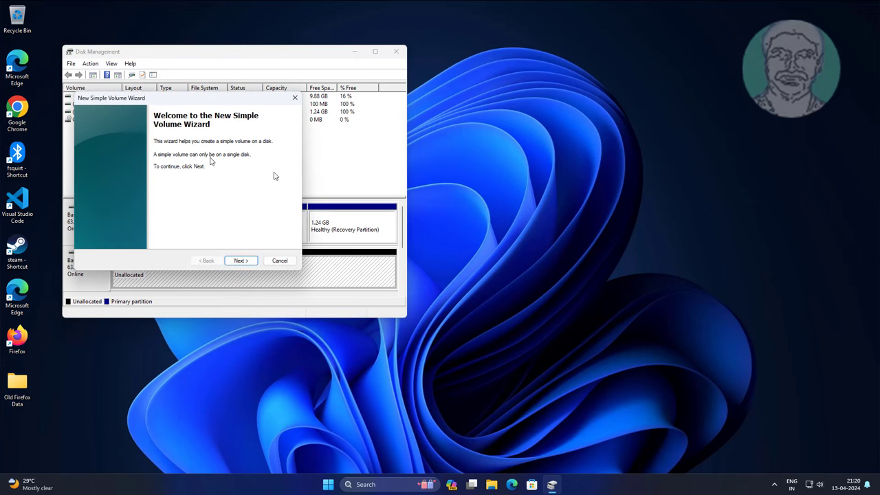
click(240, 260)
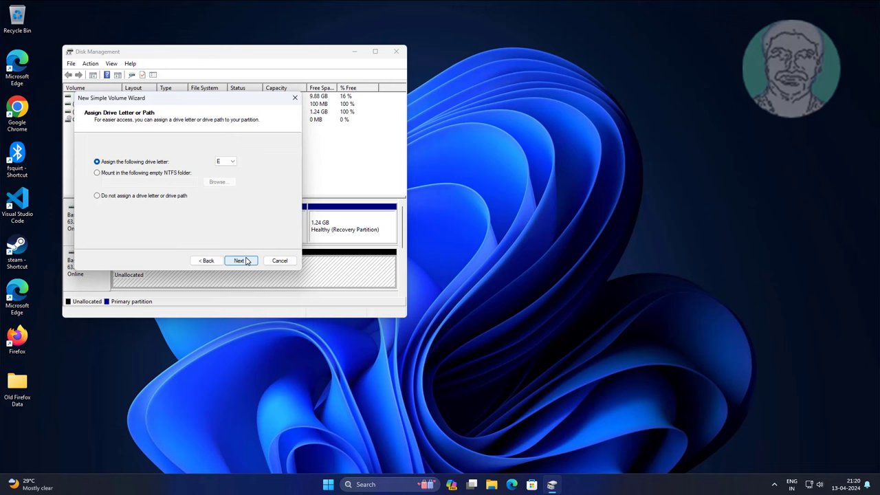
click(240, 260)
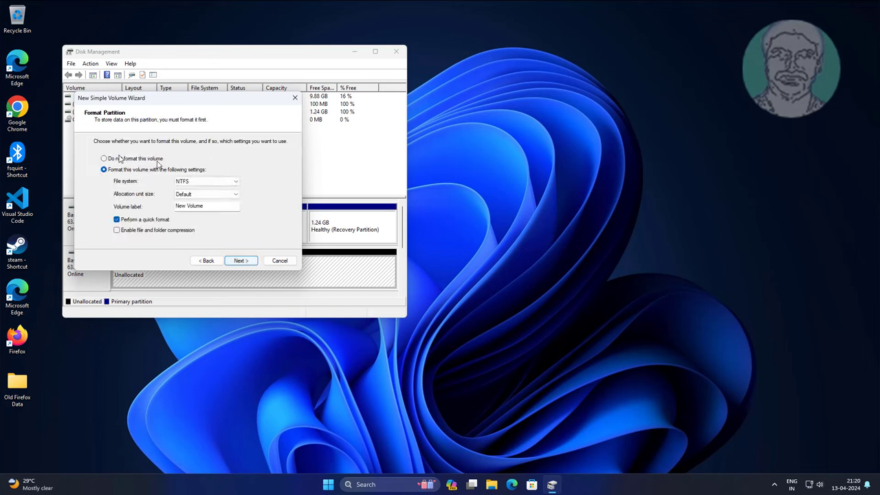
mouse_move(158, 165)
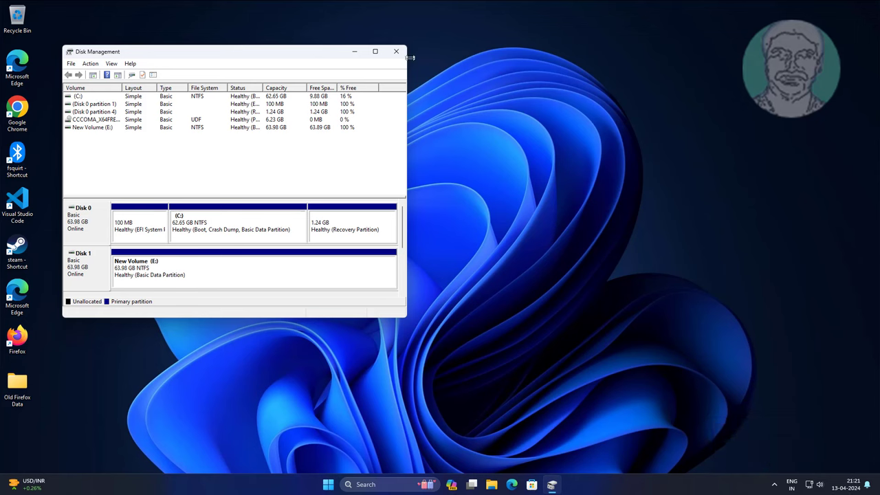
click(396, 51)
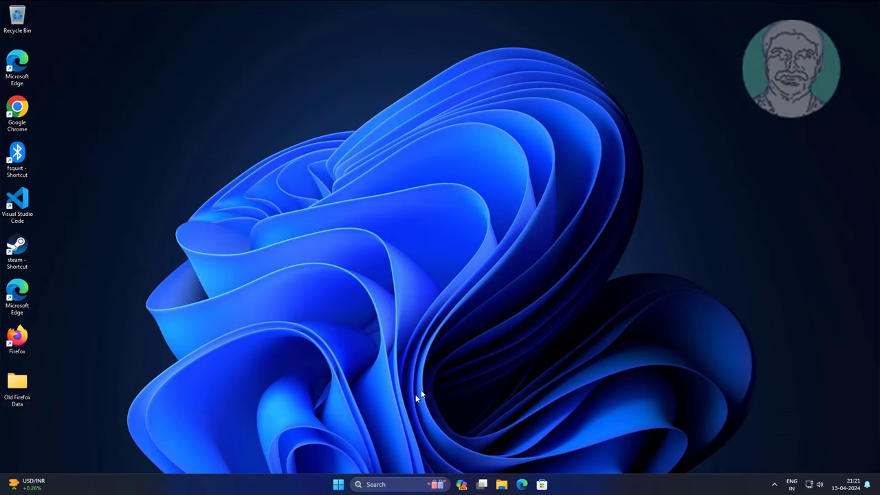
mouse_move(498, 459)
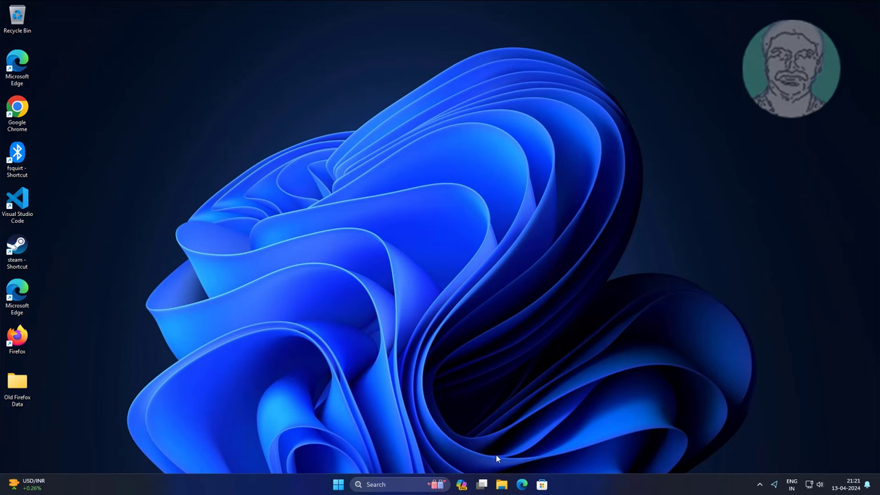
Step: Confirm This PC now lists New Volume (E:) with 63.8 GB free, then close File Explorer
click(502, 484)
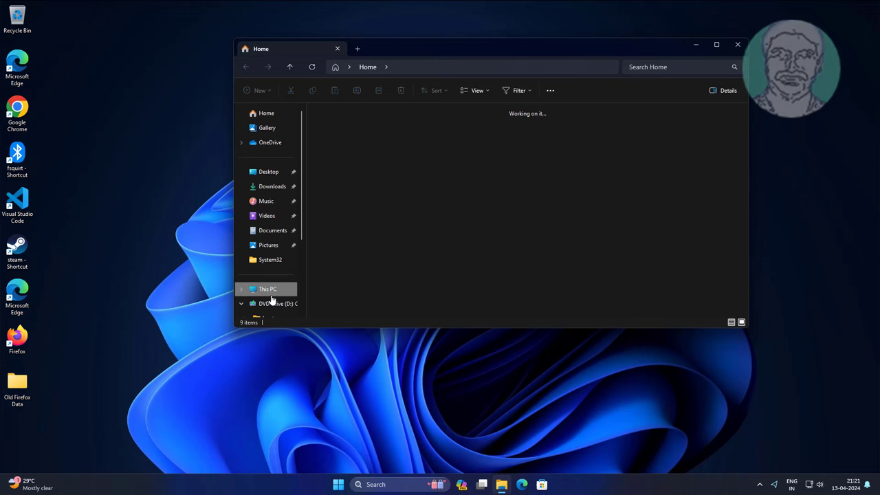
click(268, 289)
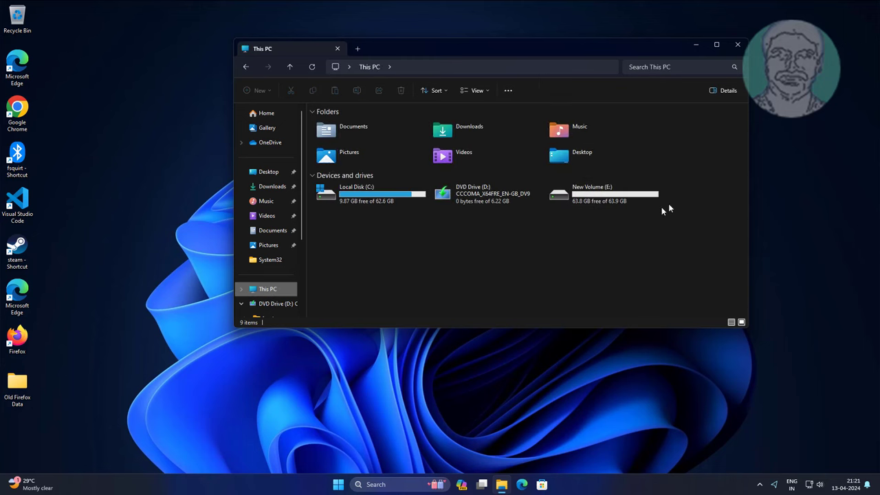
click(738, 45)
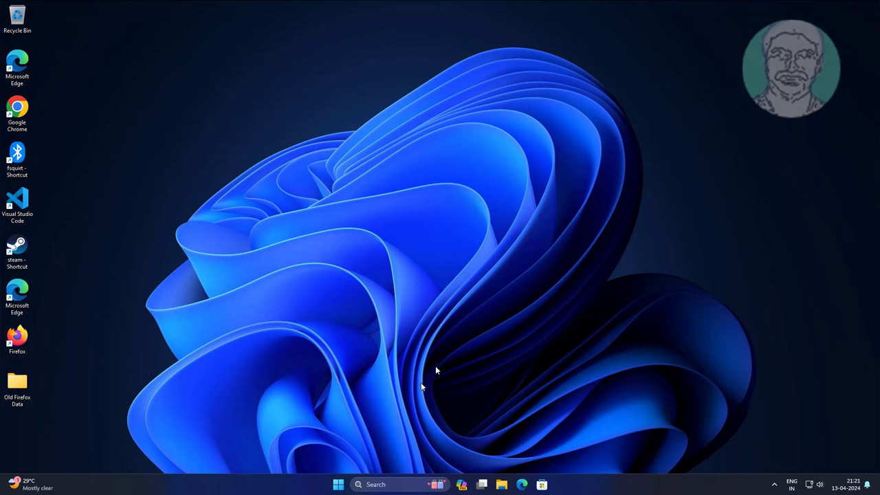
mouse_move(338, 485)
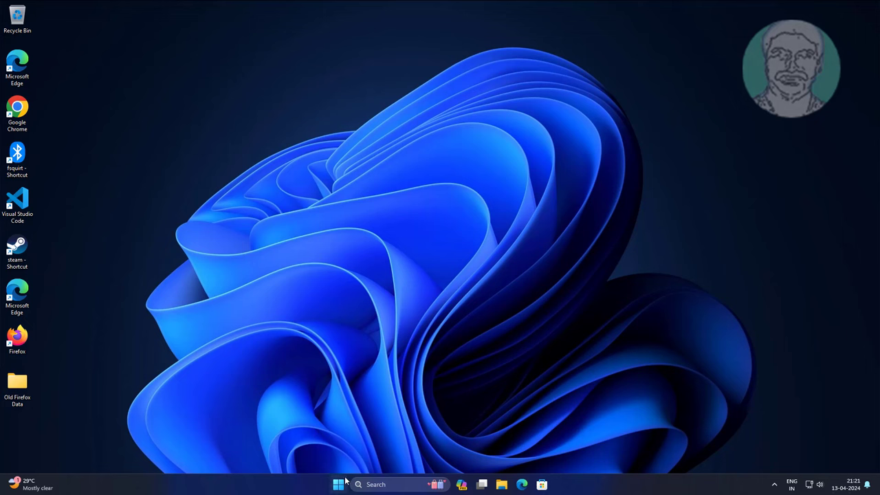
Step: Reopen Disk Management and select New Volume (E:) on Disk 1
right_click(338, 484)
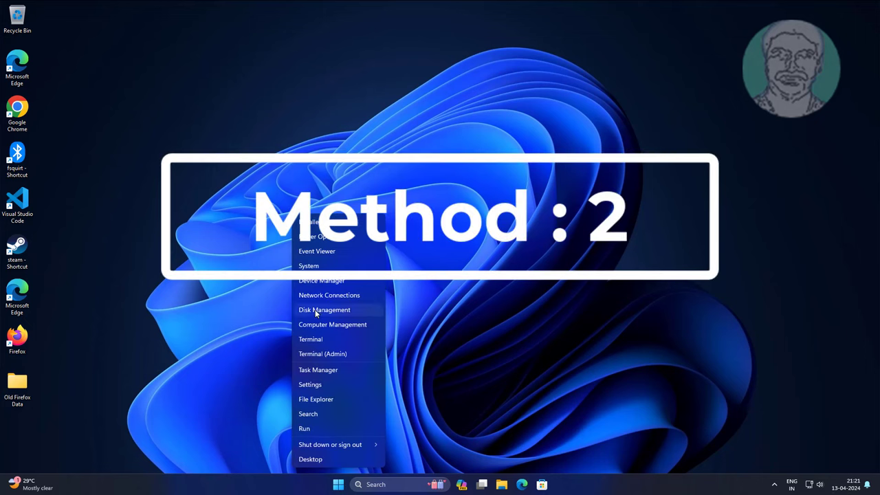
click(324, 310)
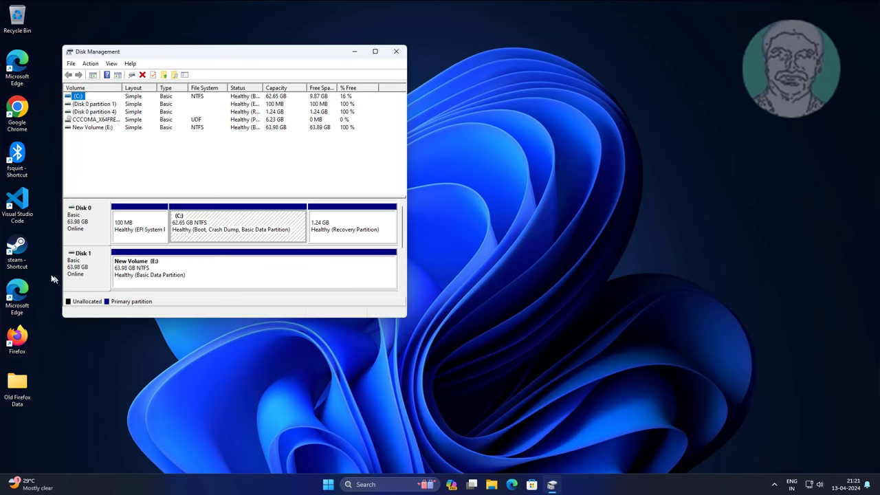
click(247, 269)
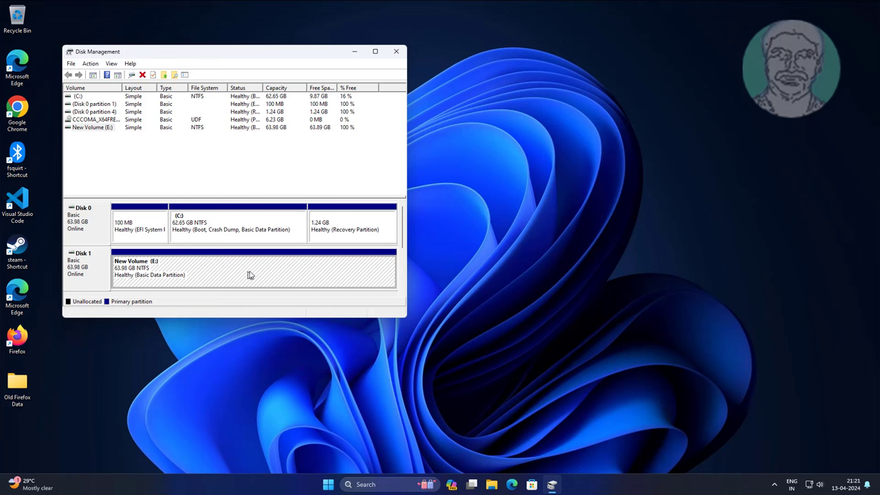
mouse_move(334, 314)
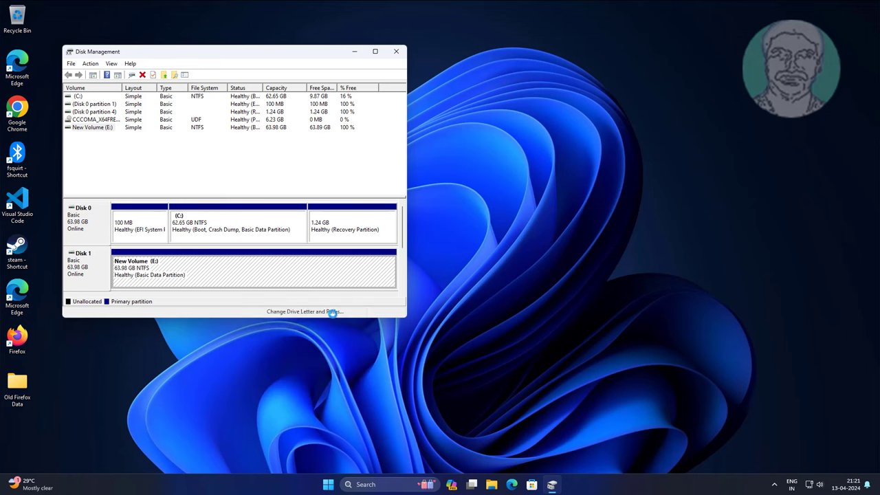
Step: Reassign New Volume's drive letter from E: to J:, confirm the warning, and close Disk Management
click(304, 311)
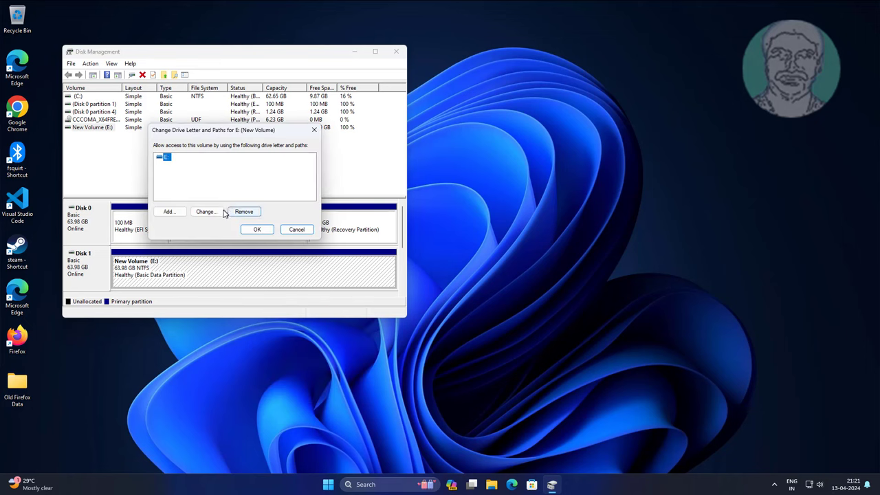
click(206, 211)
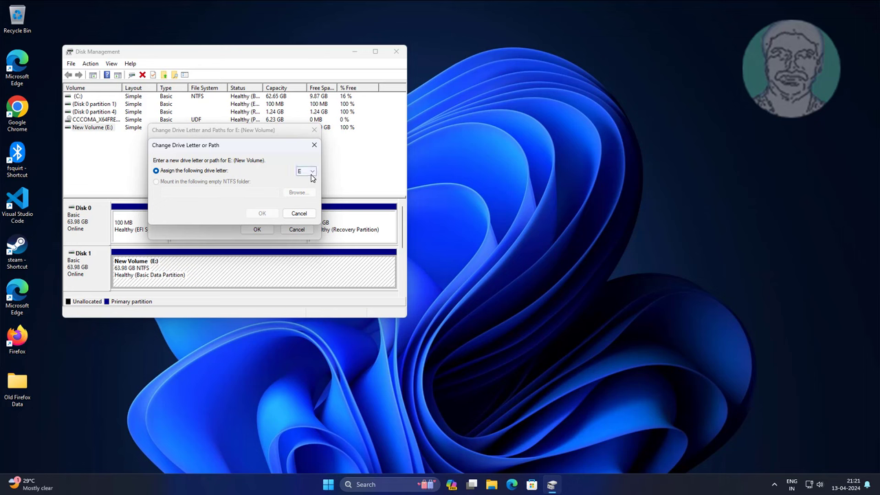
click(311, 171)
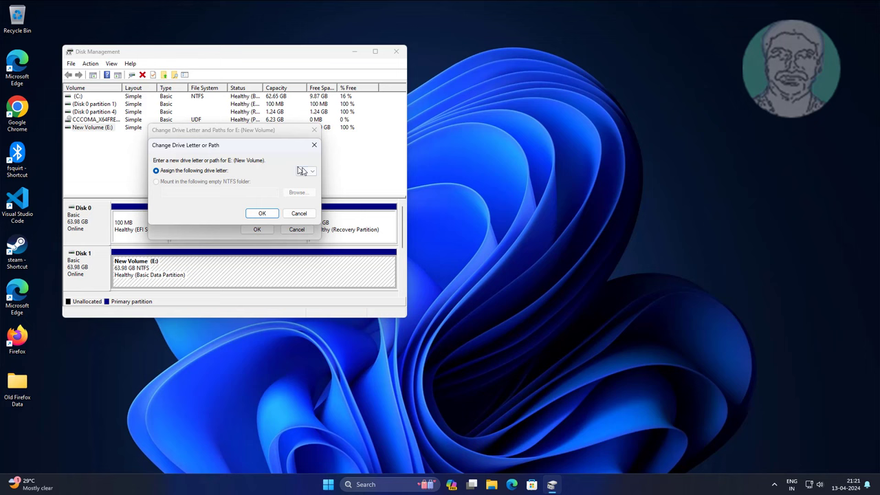
click(262, 213)
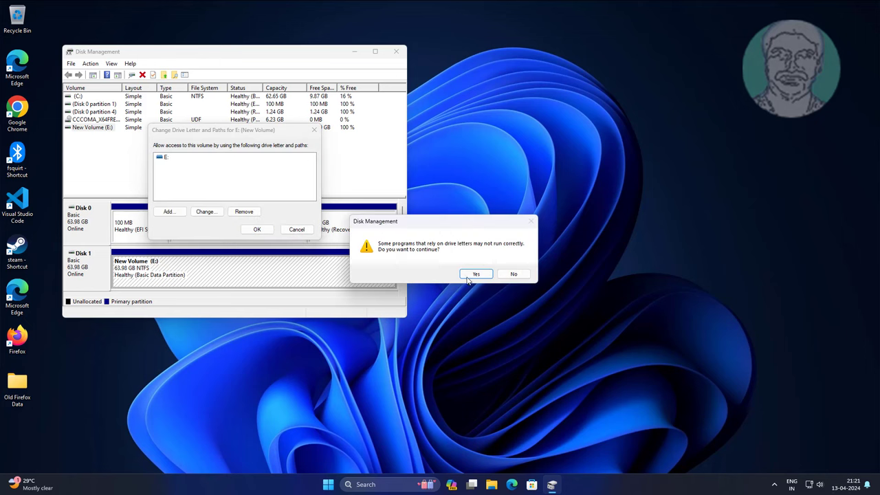
click(476, 274)
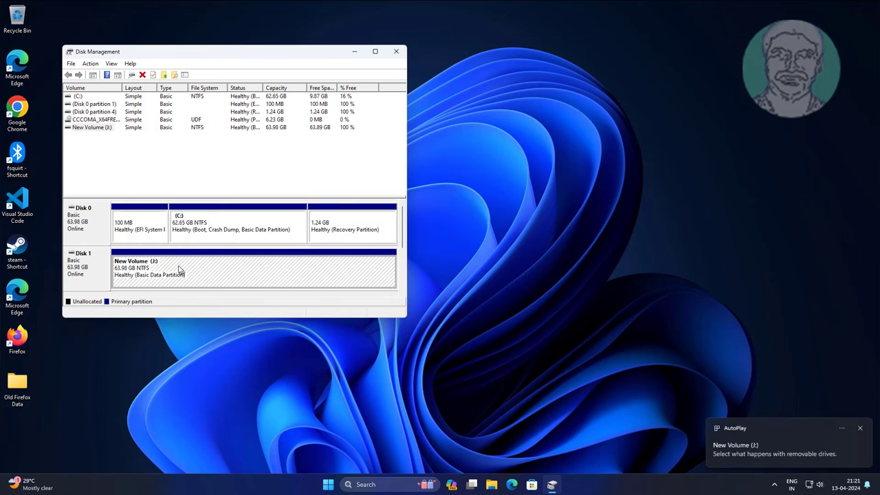
click(396, 50)
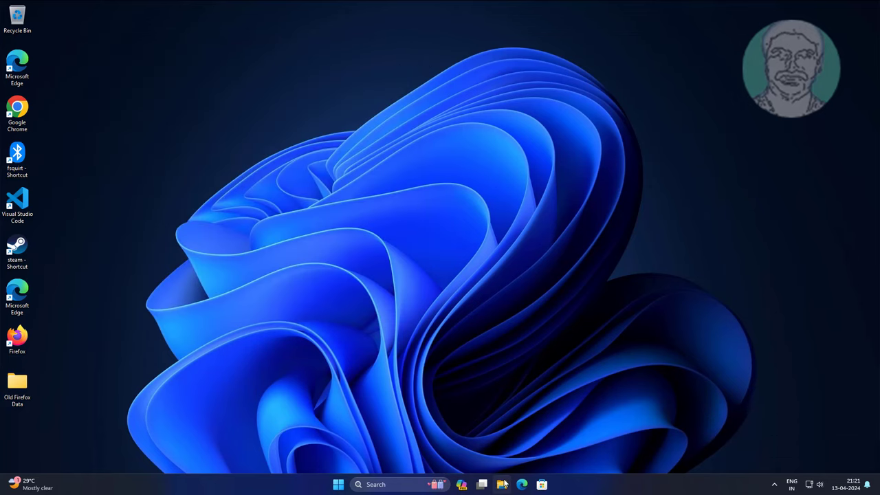
Step: Check that This PC in File Explorer lists New Volume (J:)
click(502, 484)
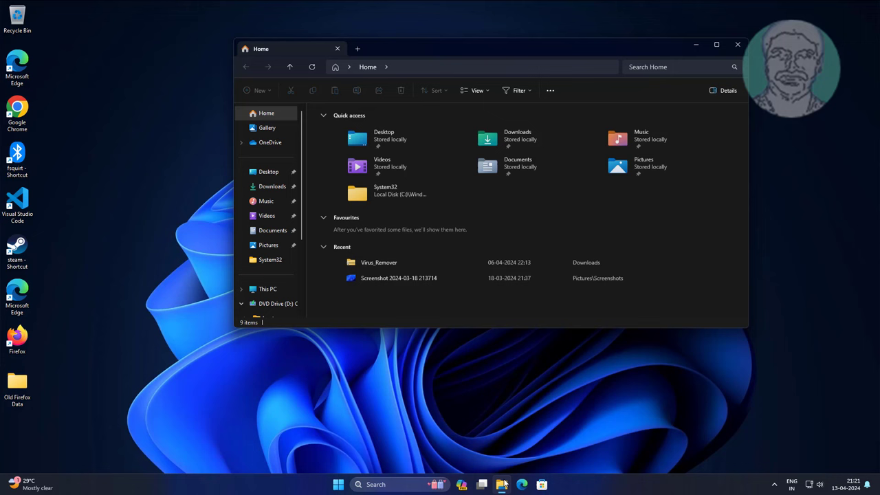
click(267, 289)
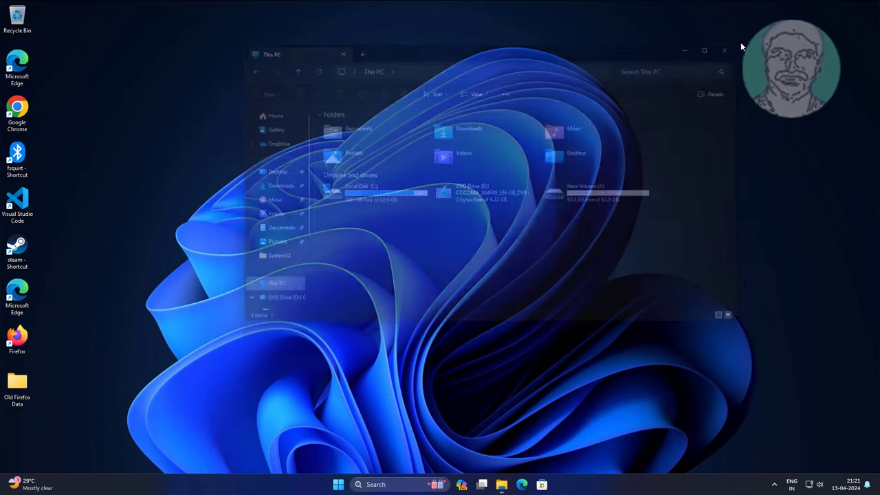
right_click(338, 485)
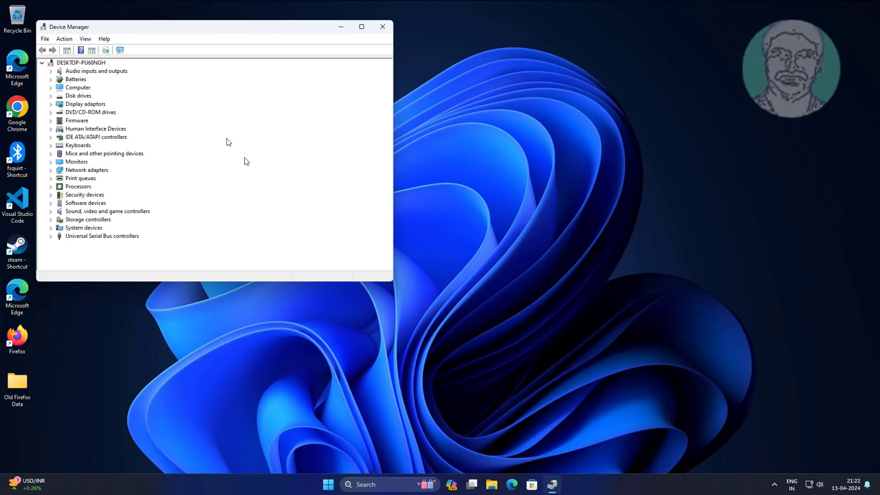
Step: Expand Disk drives in Device Manager to show both VMware Virtual NVMe Disk entries
click(51, 95)
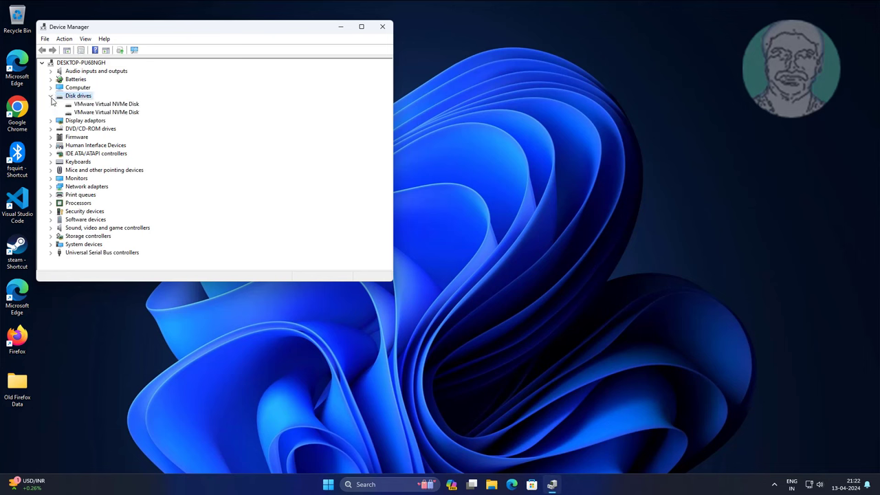
click(106, 112)
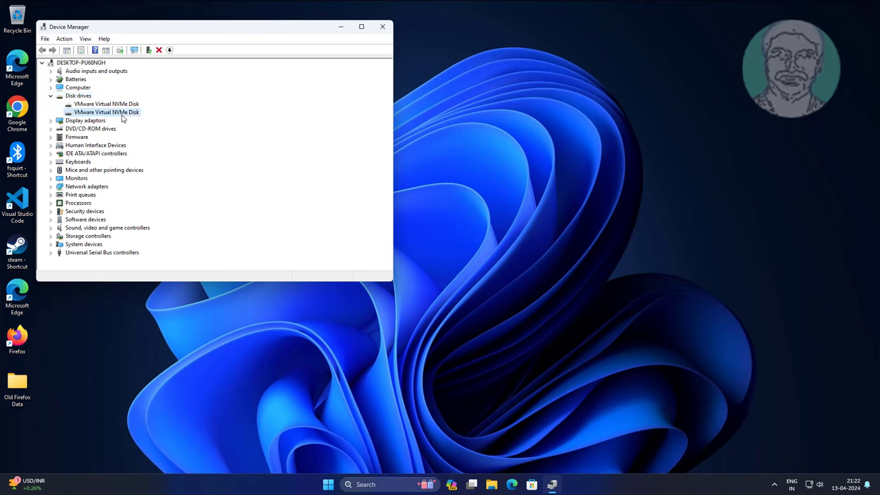
click(106, 103)
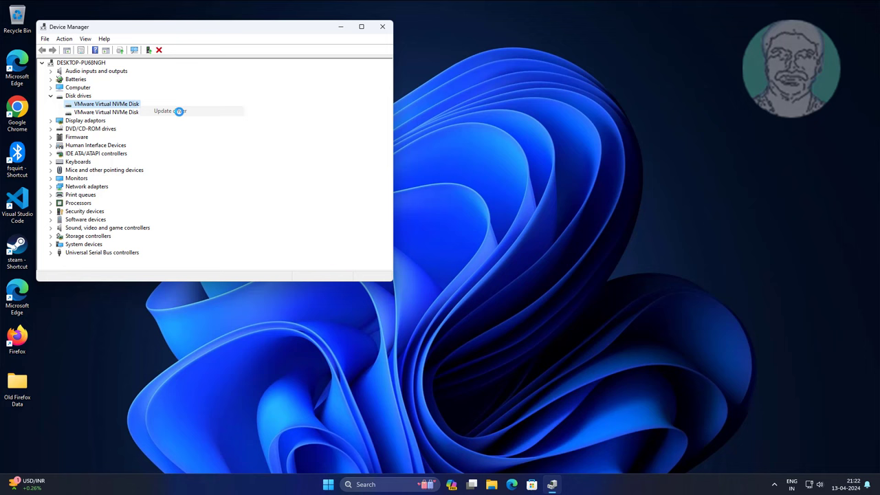
Step: Search automatically for a VMware Virtual NVMe Disk driver, confirming the best one is installed
click(165, 111)
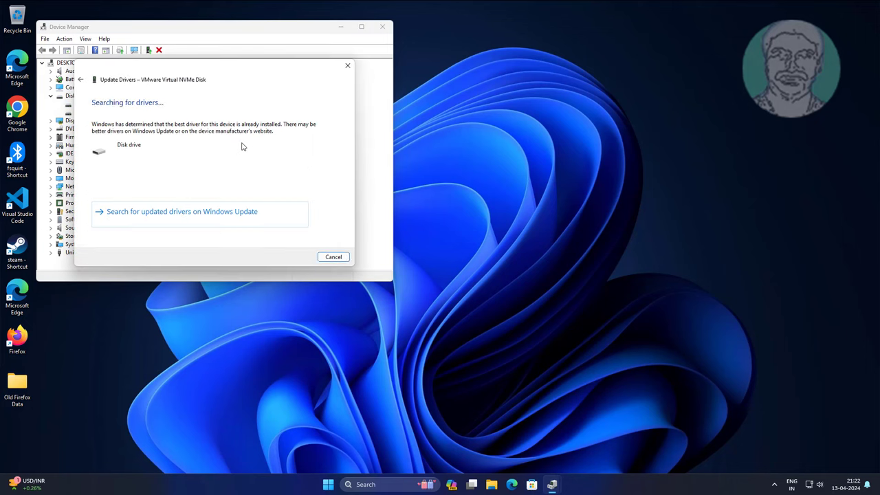
click(333, 256)
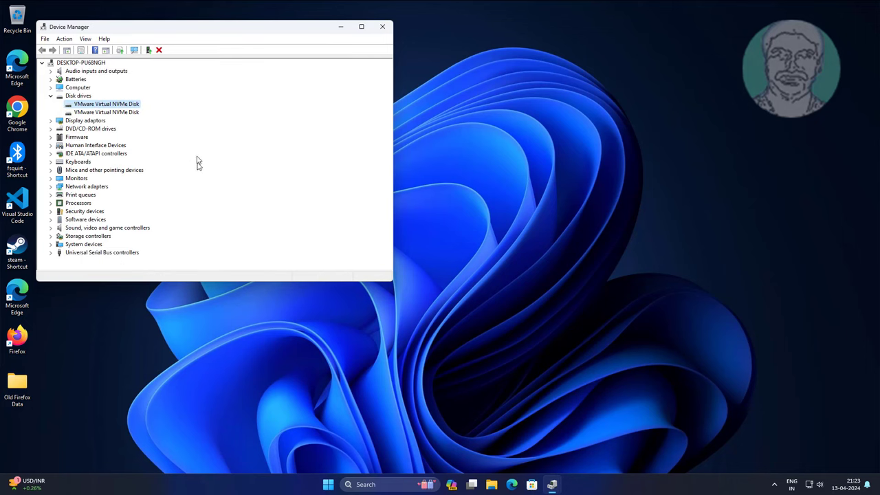
click(105, 112)
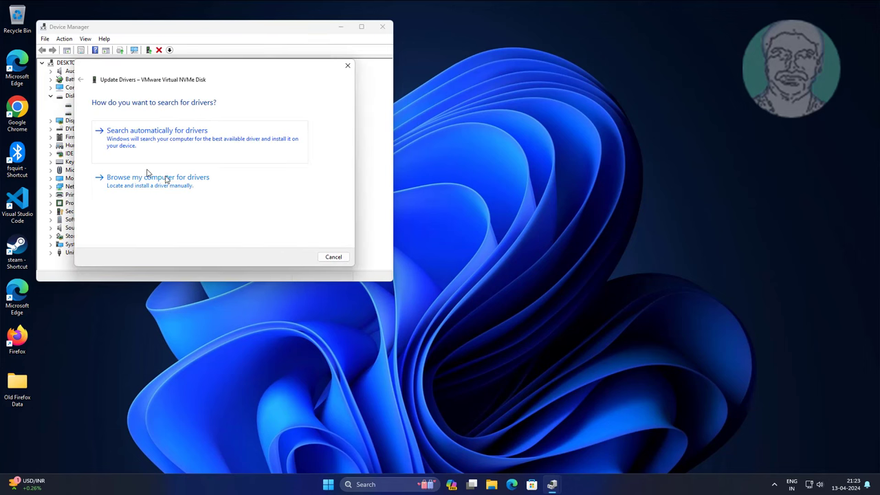
click(157, 138)
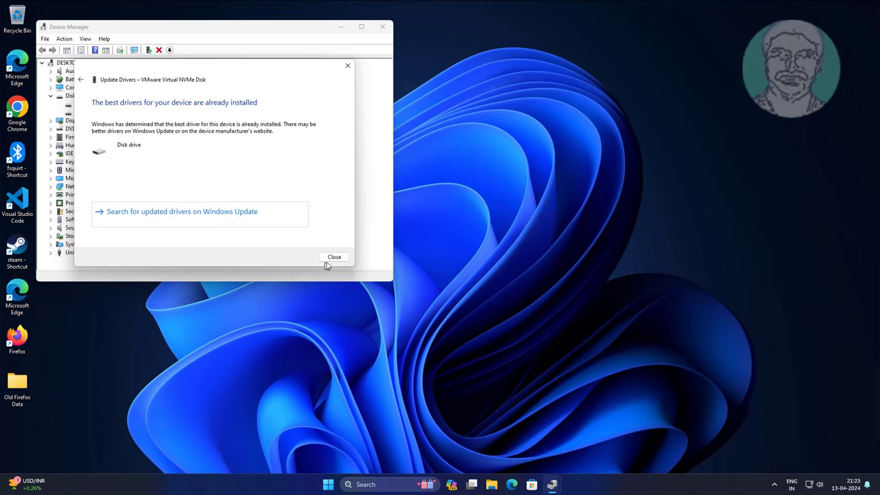
click(334, 257)
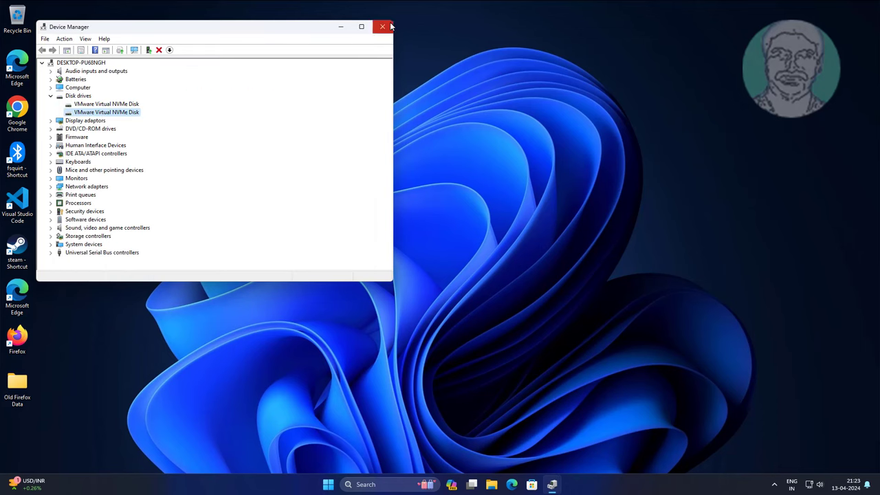